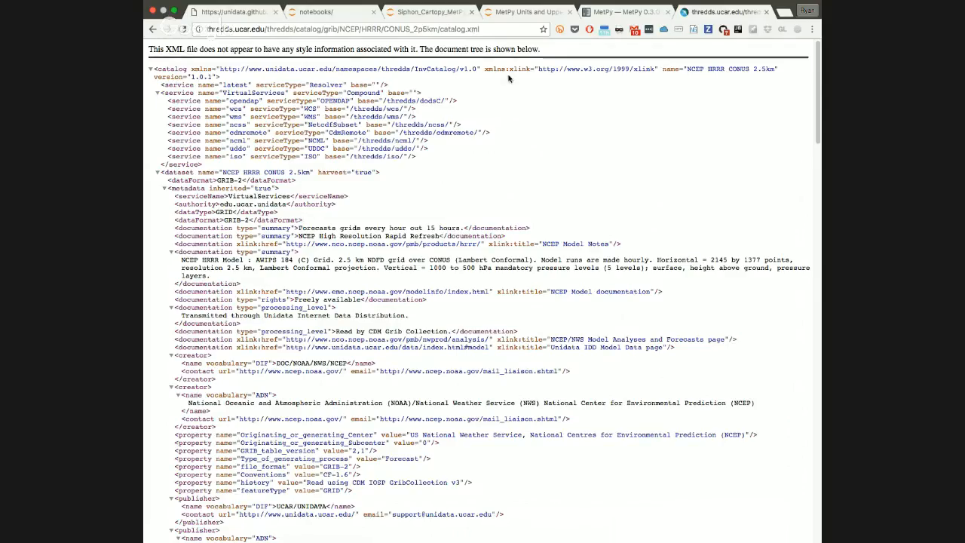
Step: Browse the HRRR catalog and enter the Latest Collection for NCEP HRRR CONUS 2.5km
scroll(down, 3)
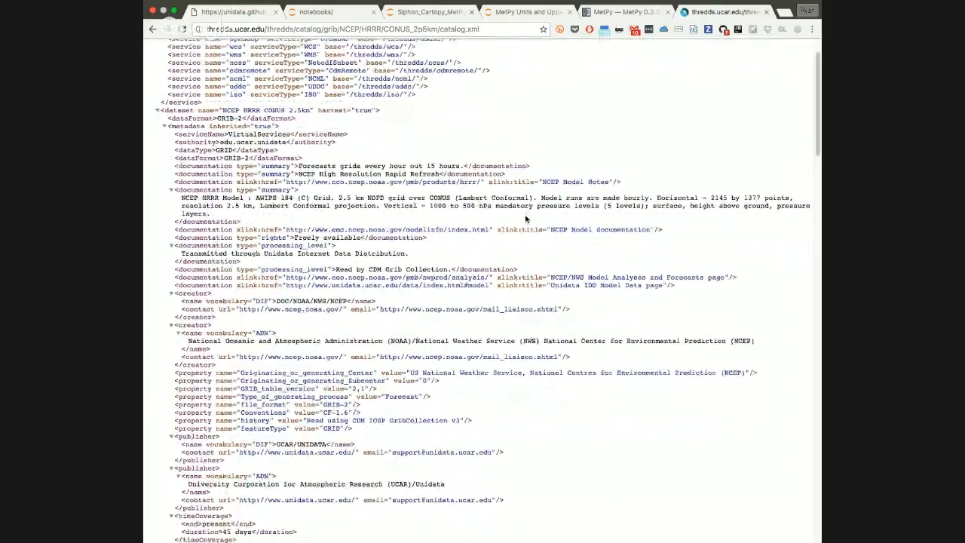
scroll(down, 3)
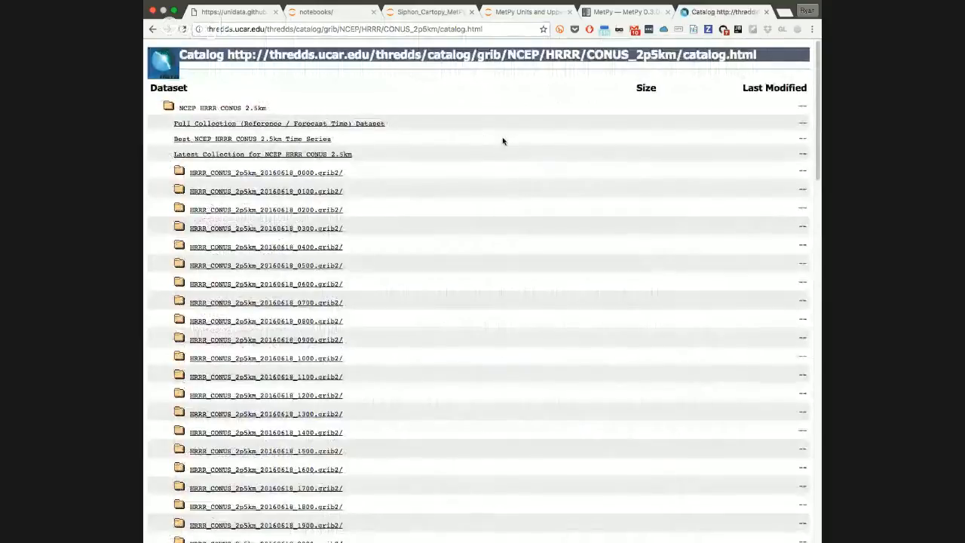
scroll(down, 3)
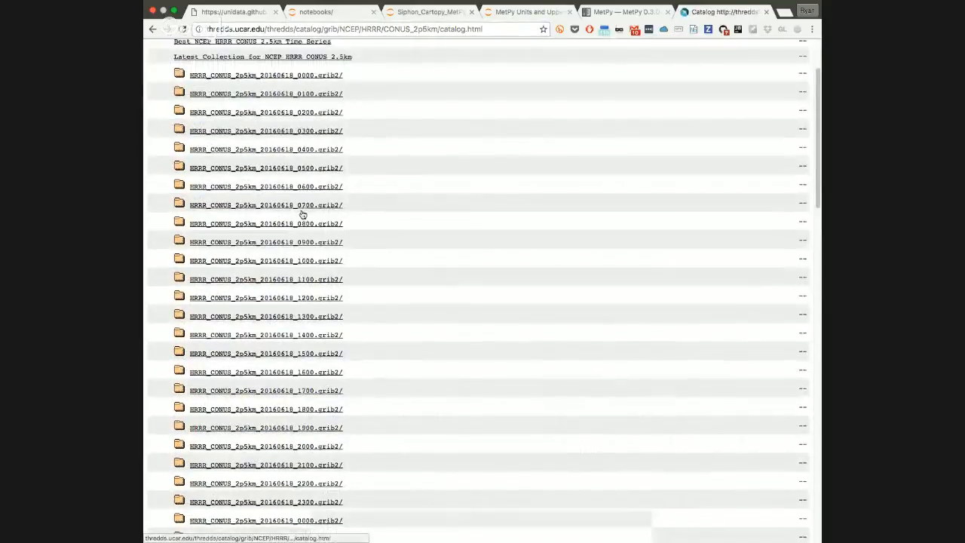
scroll(down, 3)
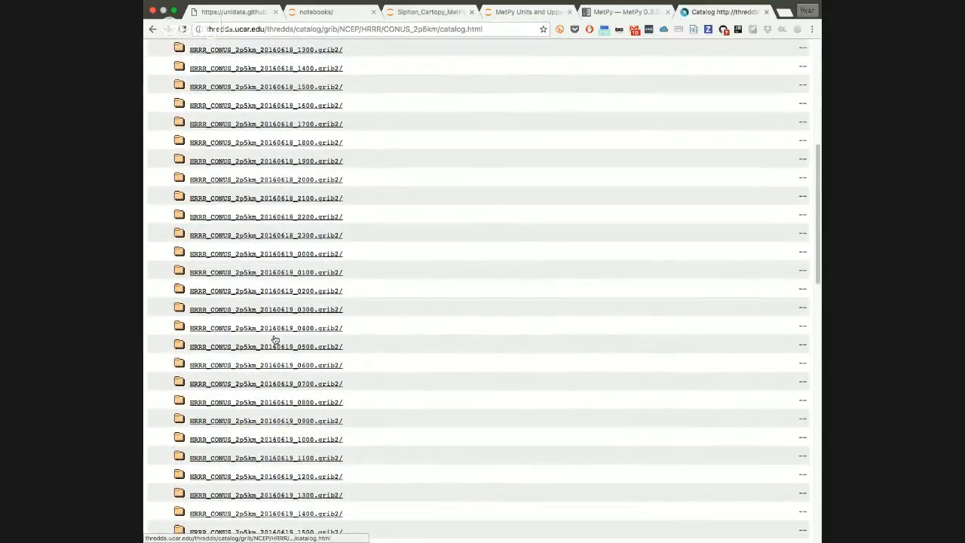
scroll(up, 3)
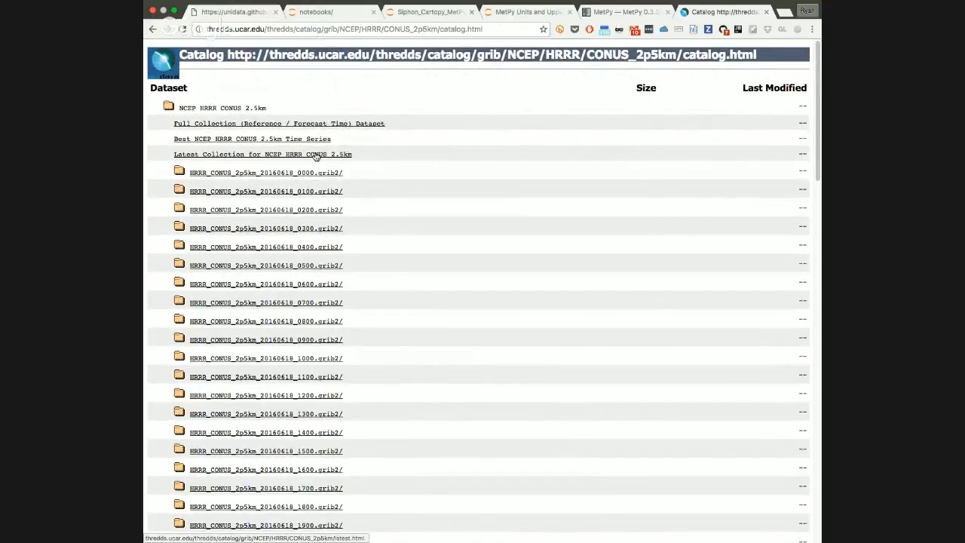
click(263, 153)
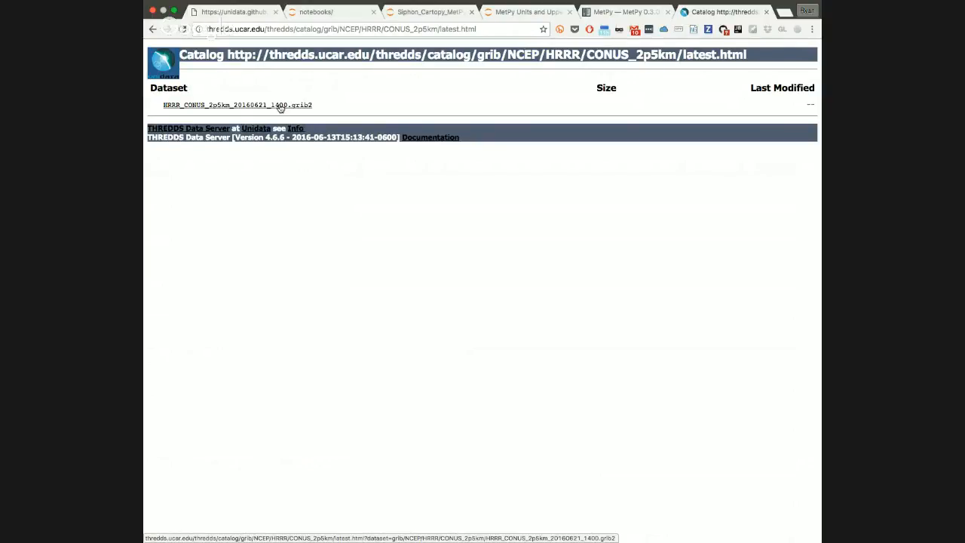
Step: Show the HRRR_CONUS_2p5km_20160621_1400.grib2 dataset page and its Access services list
click(237, 105)
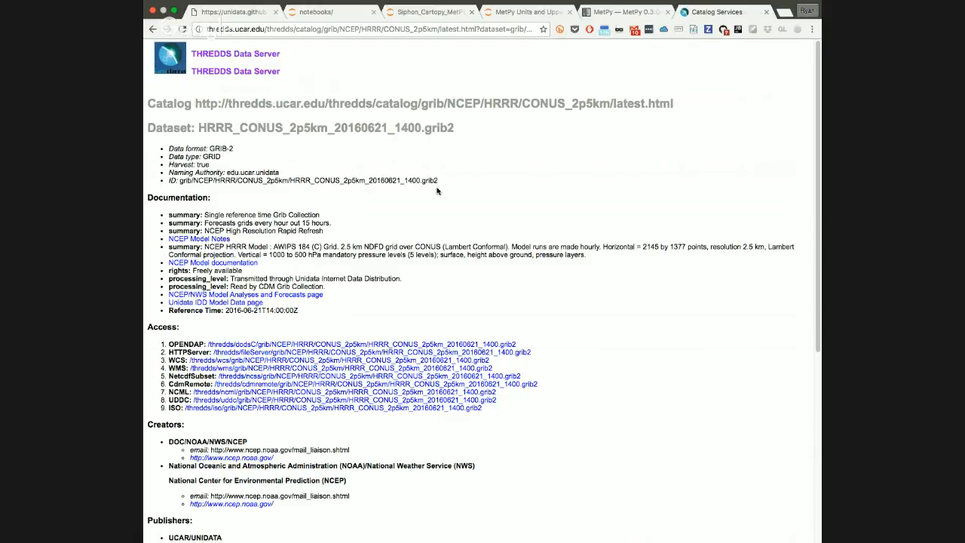
mouse_move(486, 229)
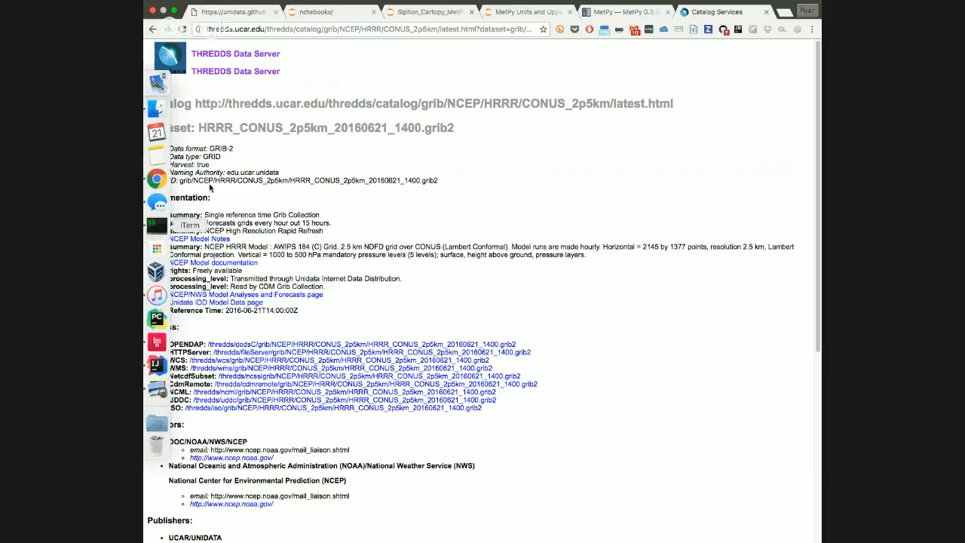
scroll(up, 3)
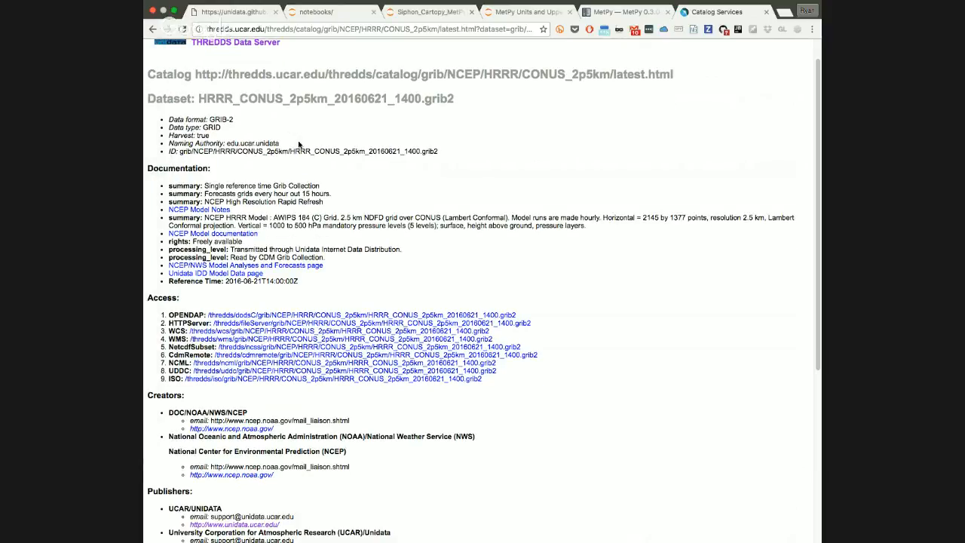
scroll(down, 3)
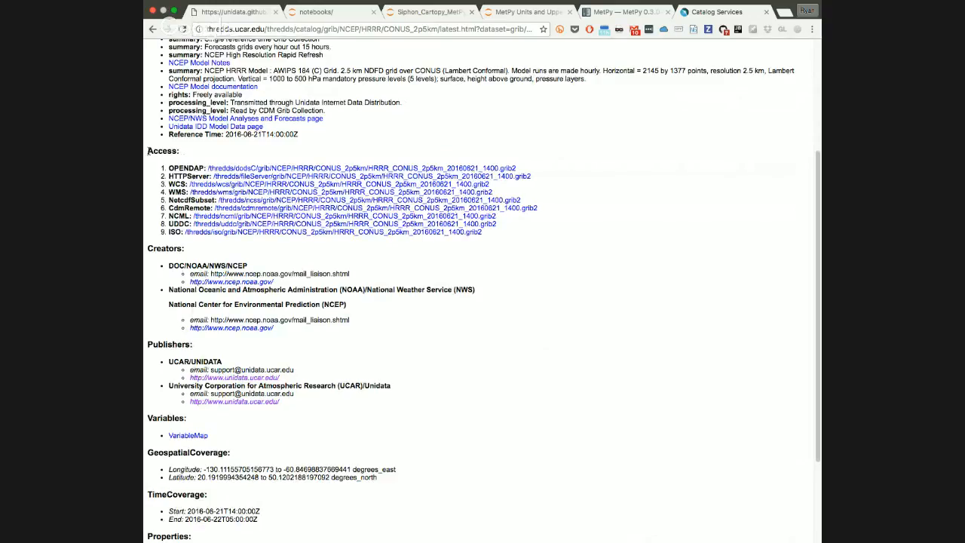
scroll(down, 3)
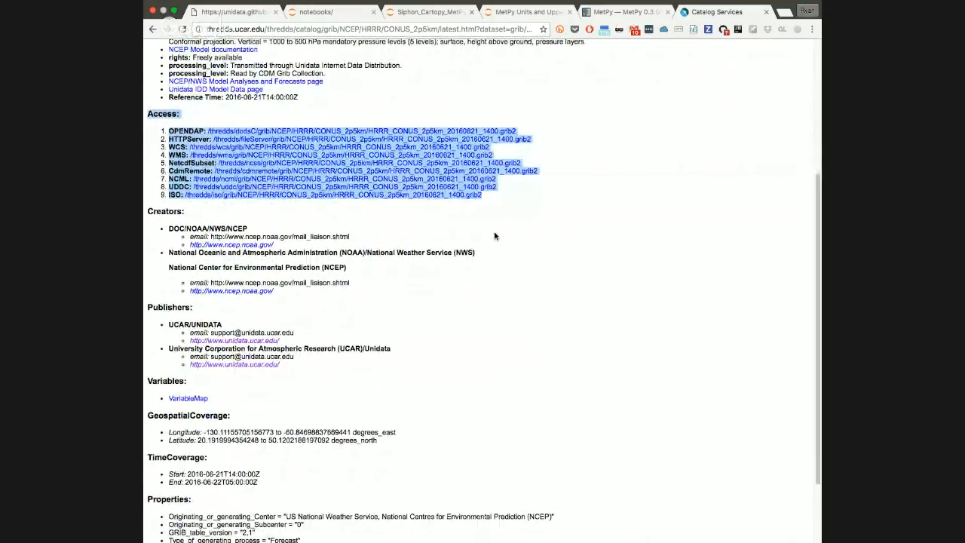
mouse_move(151, 199)
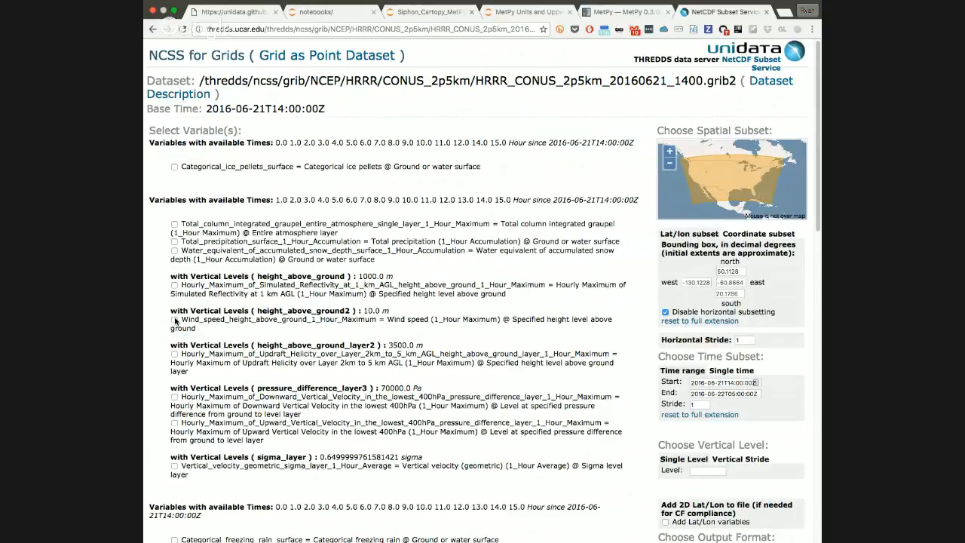
Step: Include Wind_speed_height_above_ground_1_Hour_Maximum in the NCSS subset request and browse the remaining variables
click(175, 319)
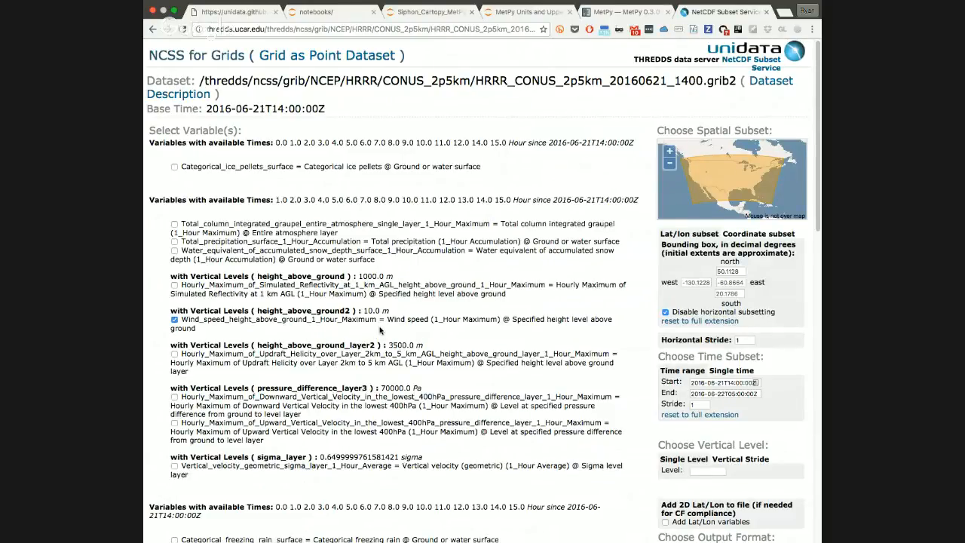
scroll(down, 3)
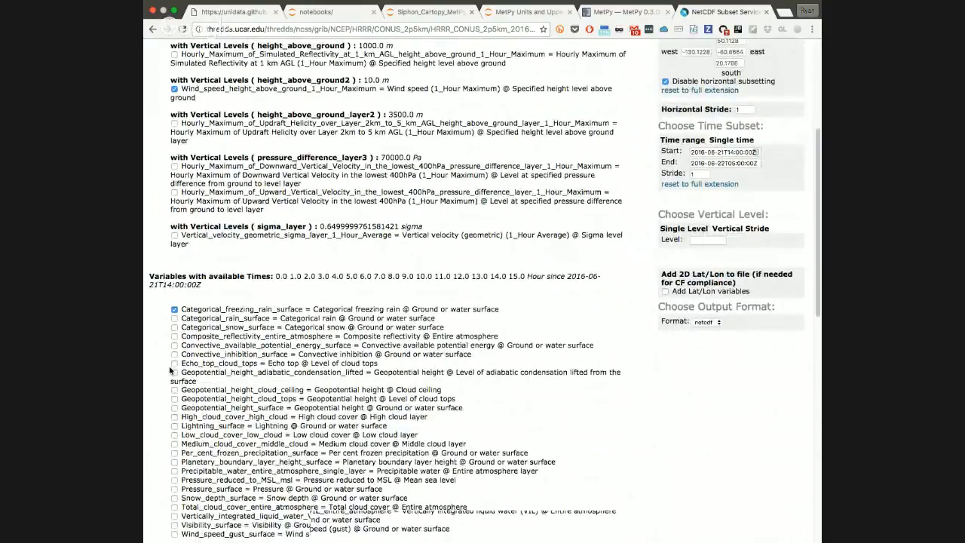
scroll(down, 3)
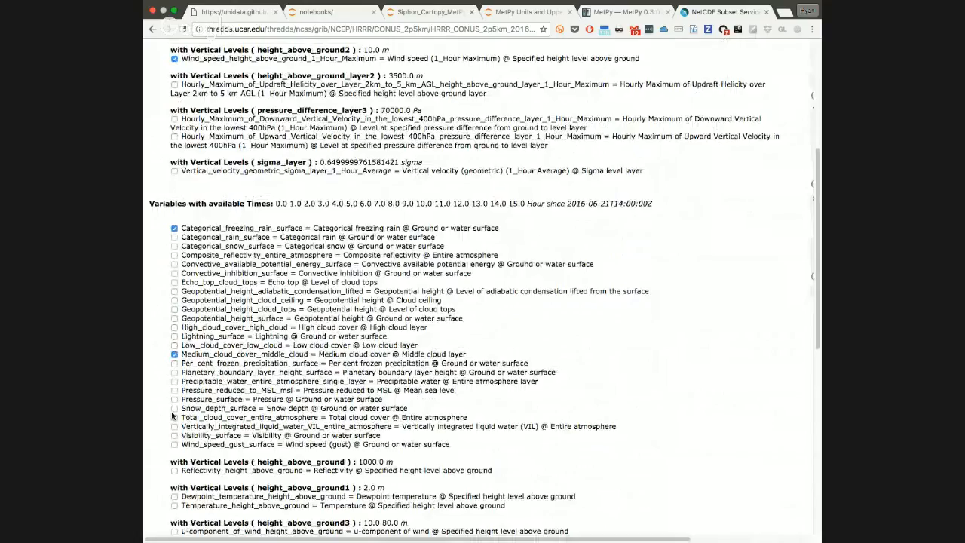
scroll(down, 3)
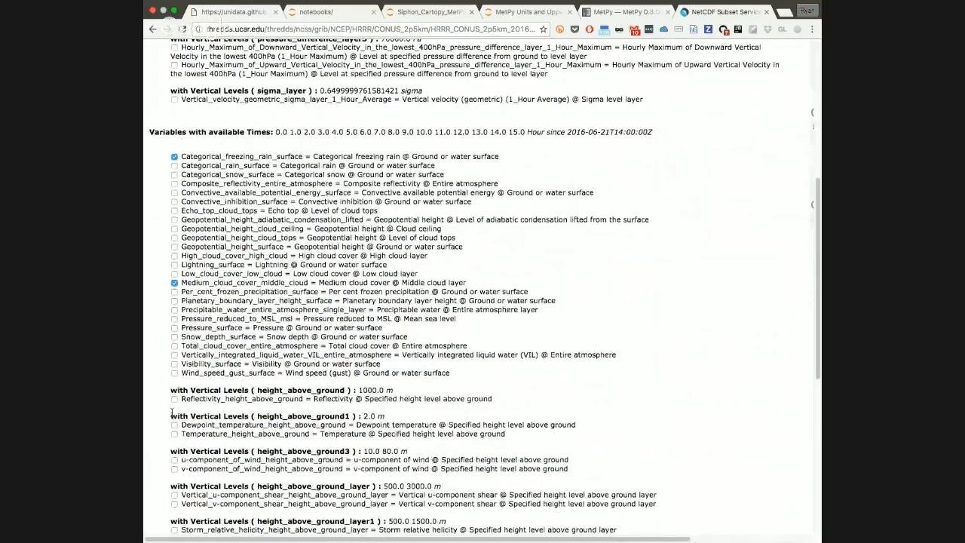
scroll(down, 3)
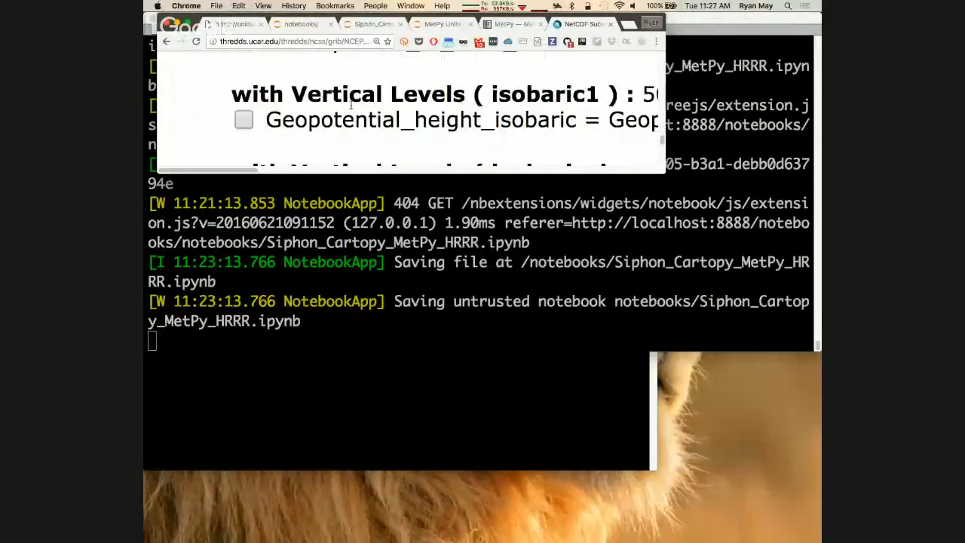
Step: Review the generated request URL, then check the Format options and keep netcdf as output
scroll(down, 3)
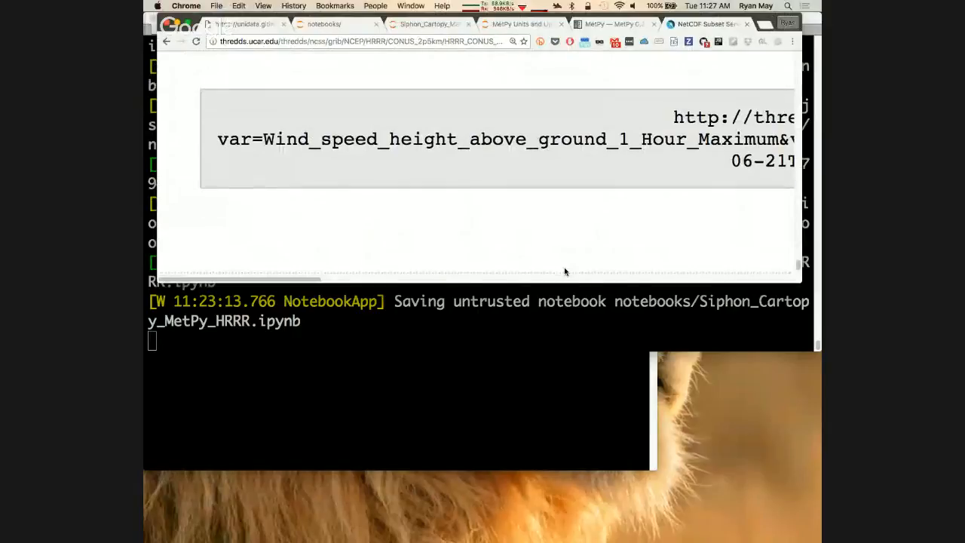
scroll(right, 3)
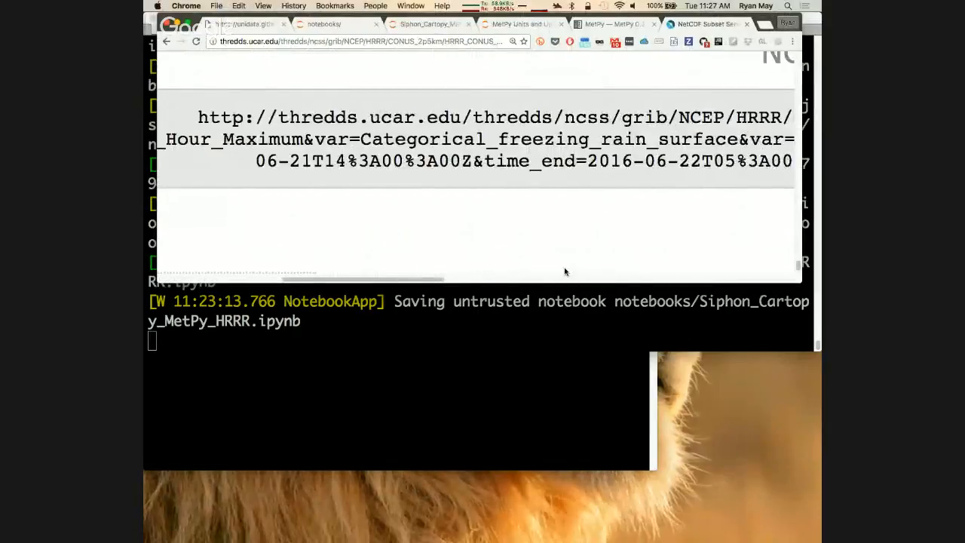
scroll(right, 3)
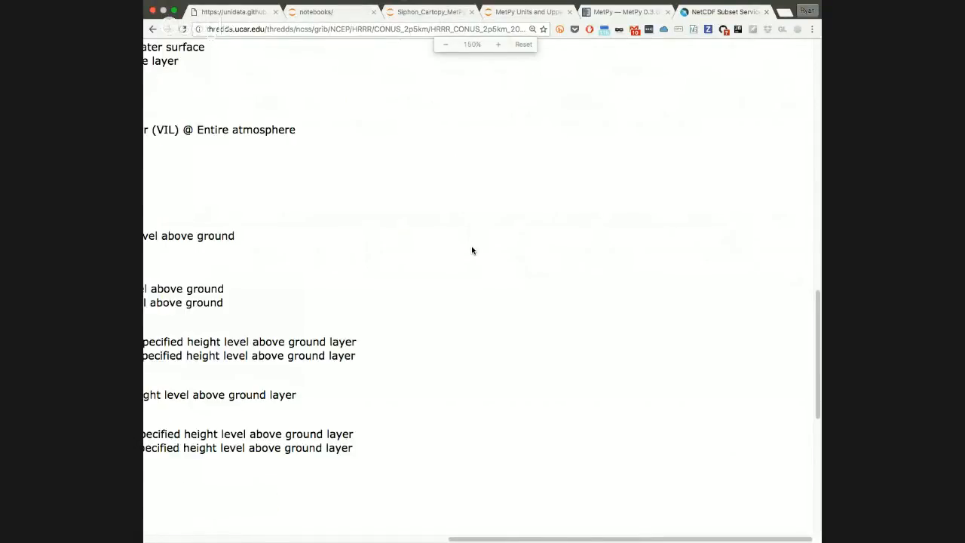
scroll(up, 3)
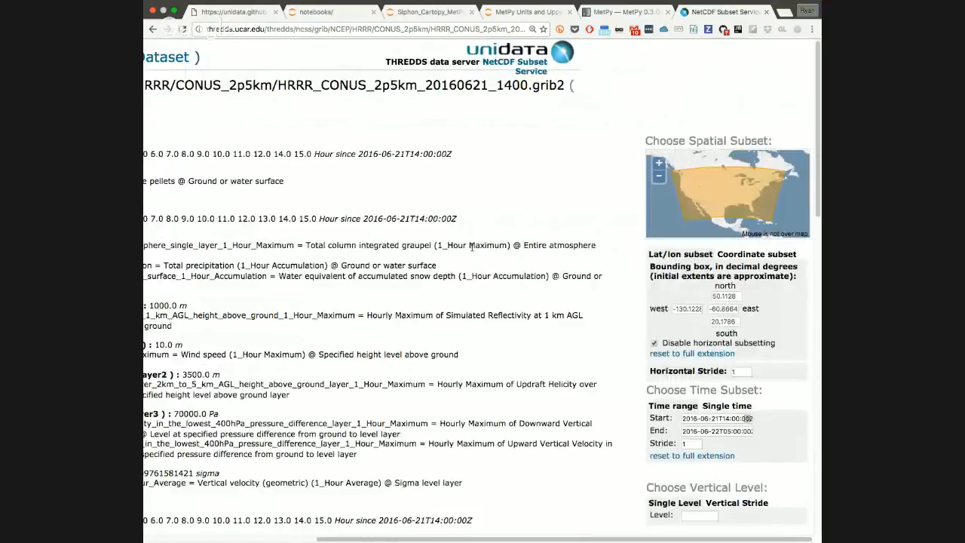
scroll(down, 3)
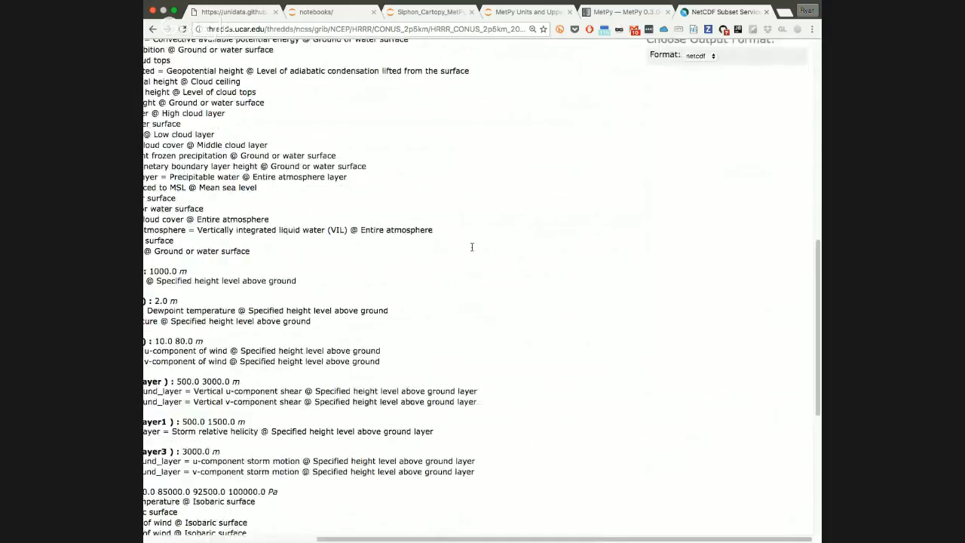
scroll(up, 3)
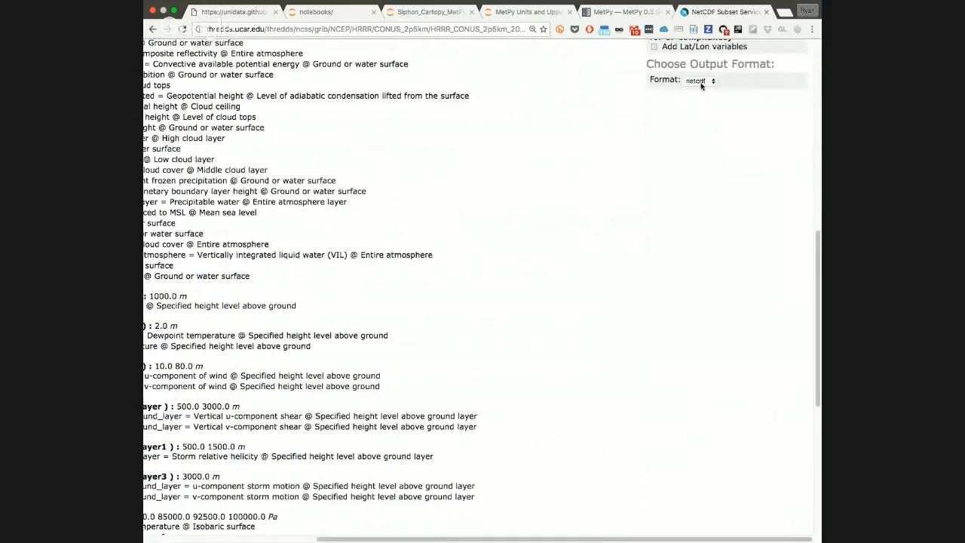
click(700, 82)
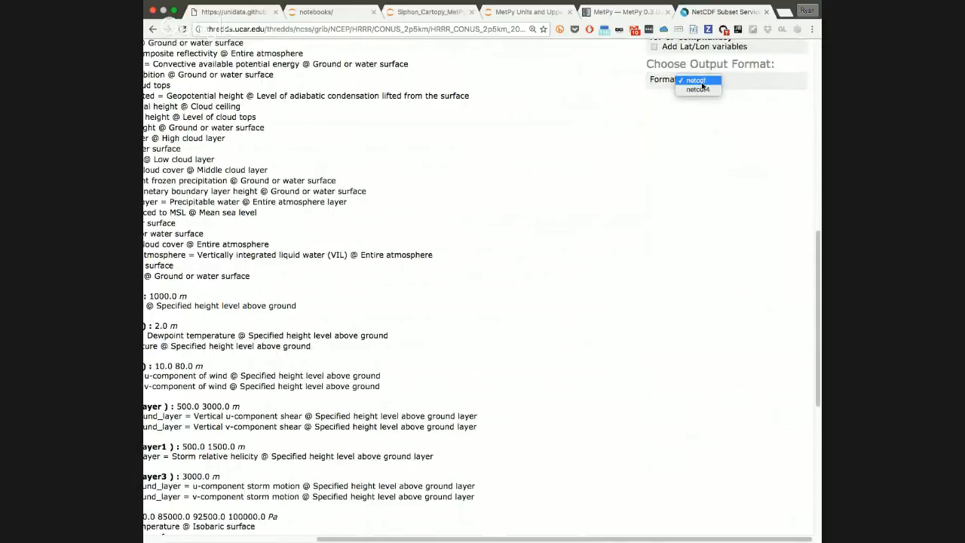
click(694, 82)
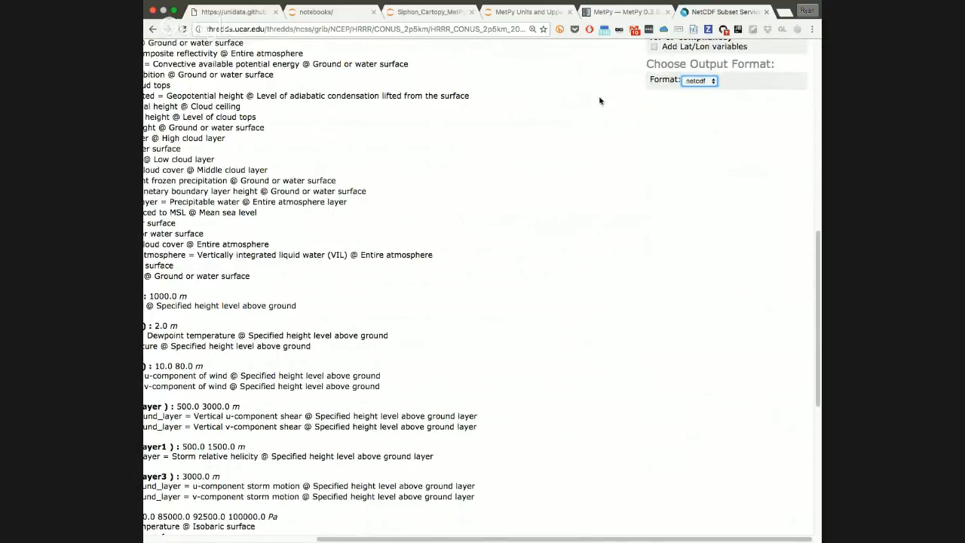
scroll(up, 3)
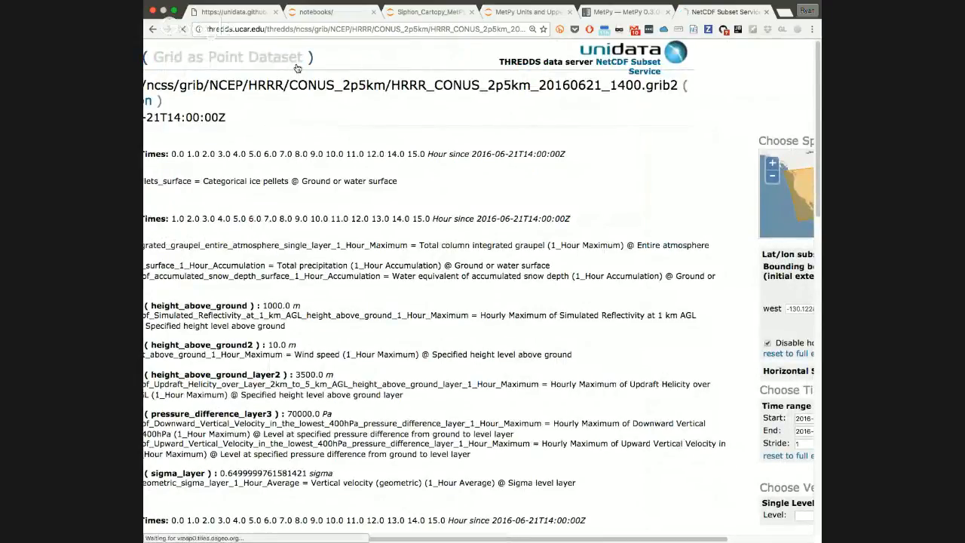
Step: Inspect the Grid as Point Dataset form's formats (xml, csv, netcdf), keeping the current one
scroll(down, 3)
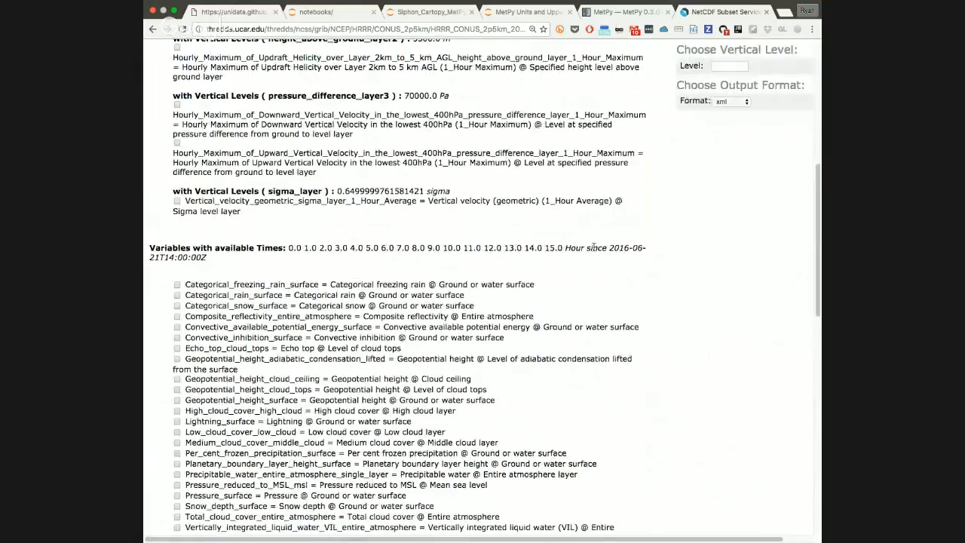
click(731, 101)
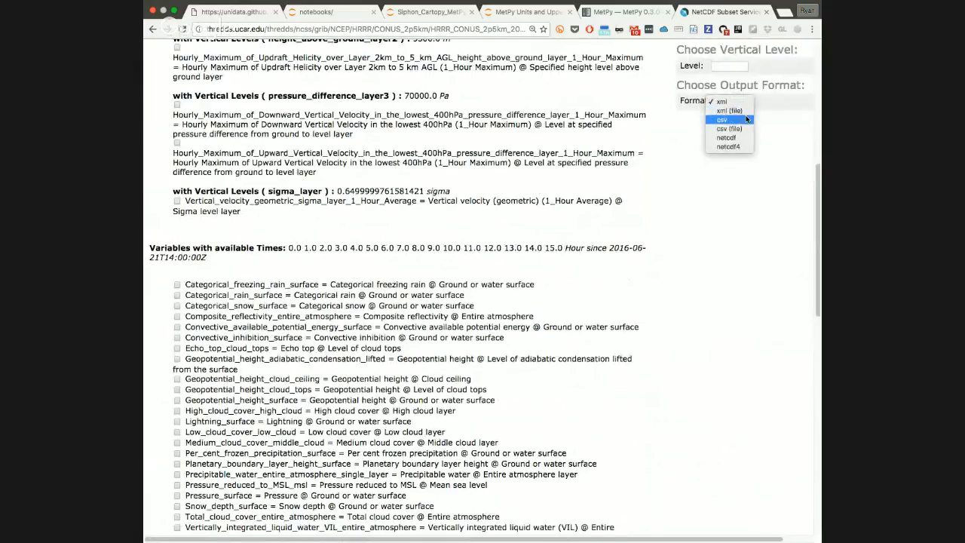
mouse_move(742, 122)
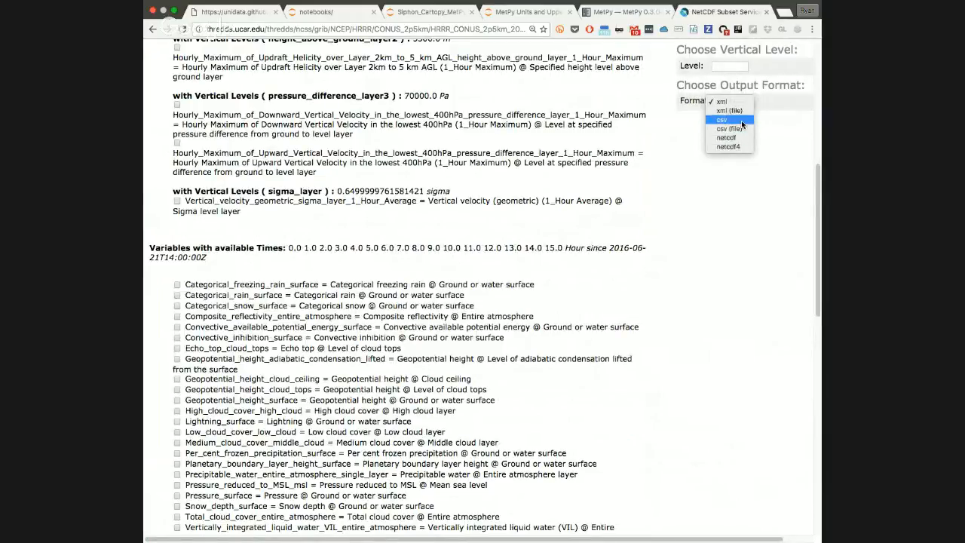
mouse_move(727, 137)
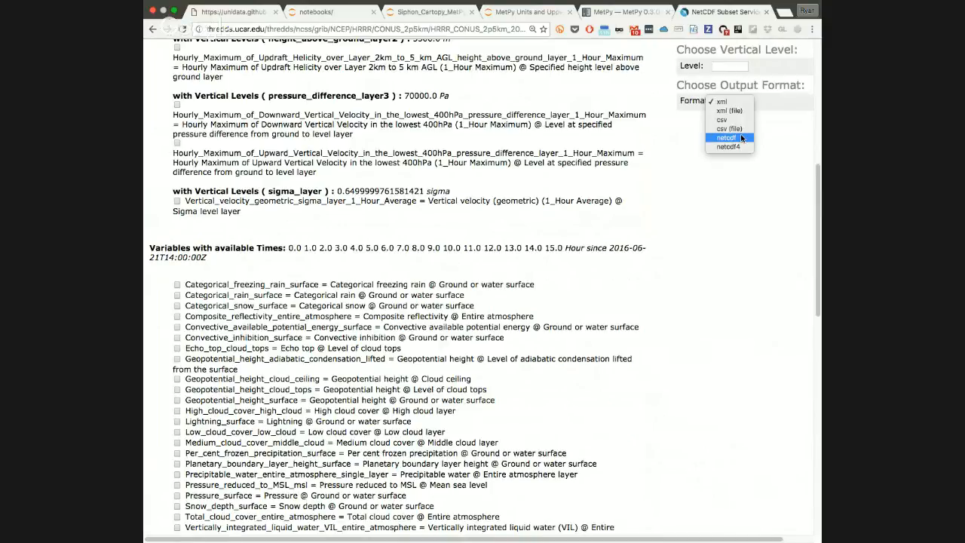
click(721, 101)
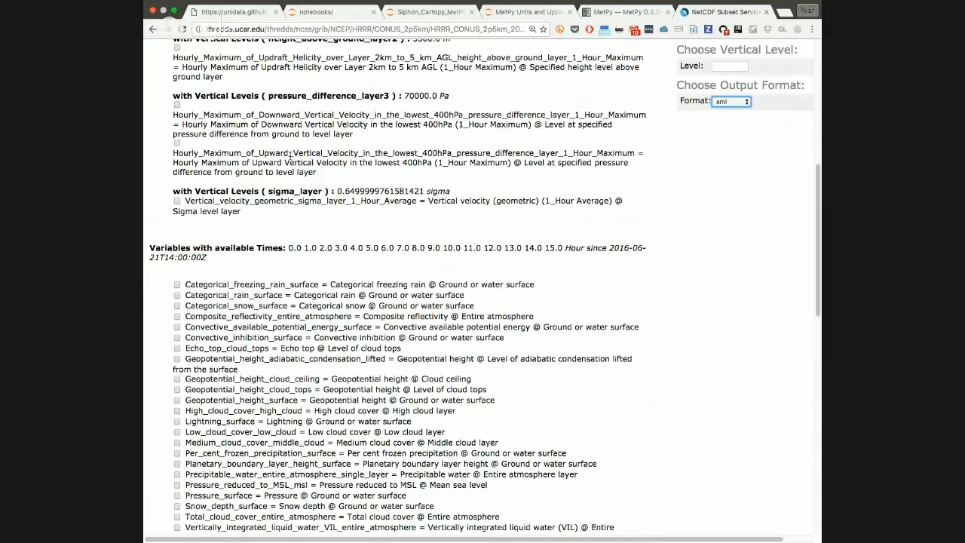
scroll(up, 3)
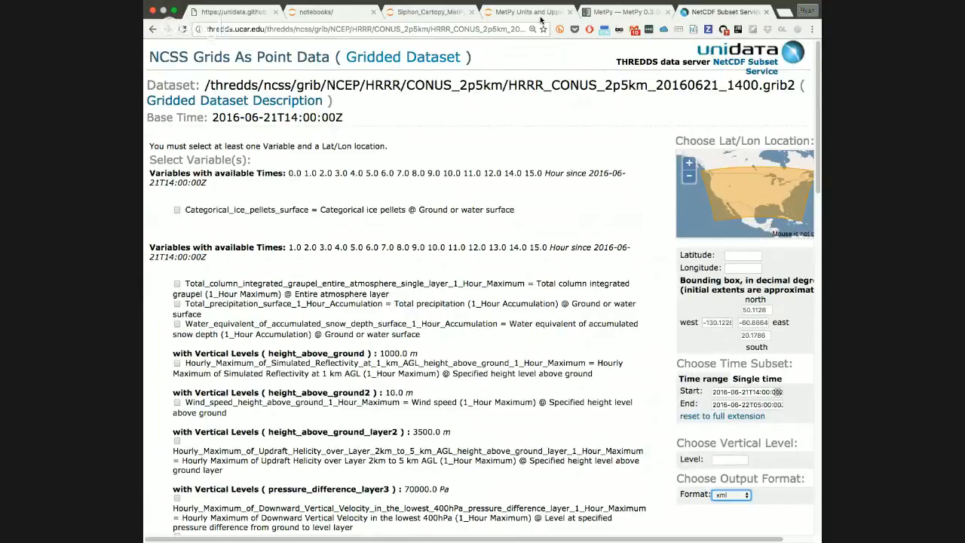
mouse_move(431, 10)
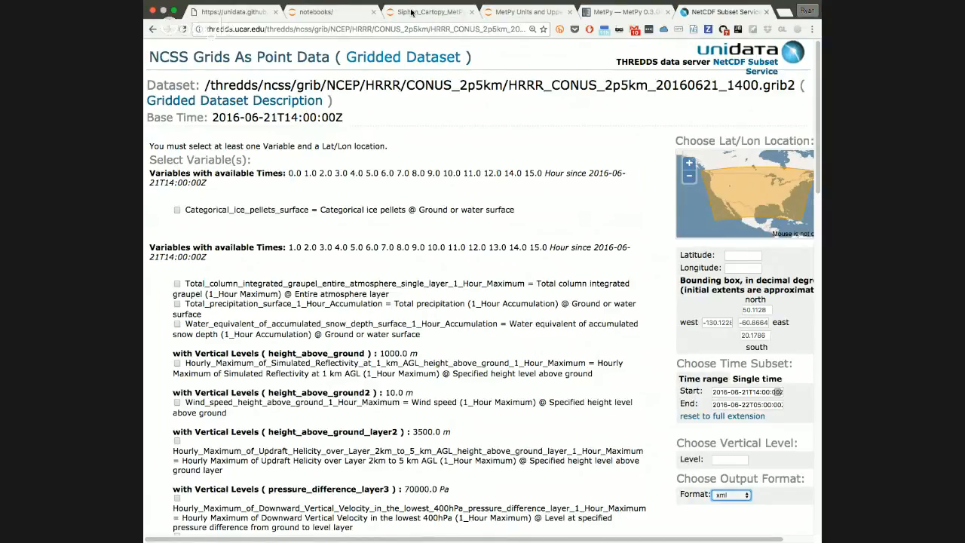
Step: Switch to the Siphon_Cartopy_MetPy_HRRR notebook and select its In [1] import cell
click(430, 12)
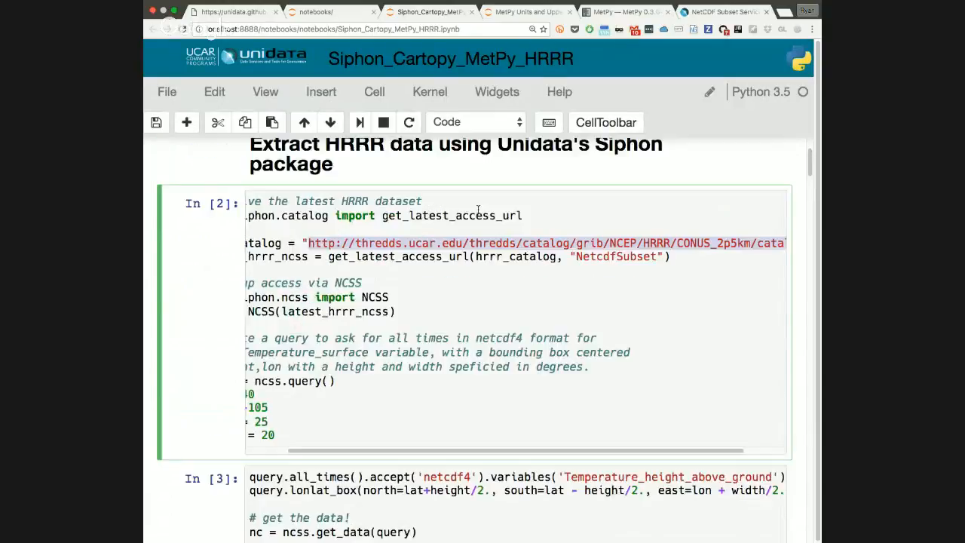
scroll(up, 3)
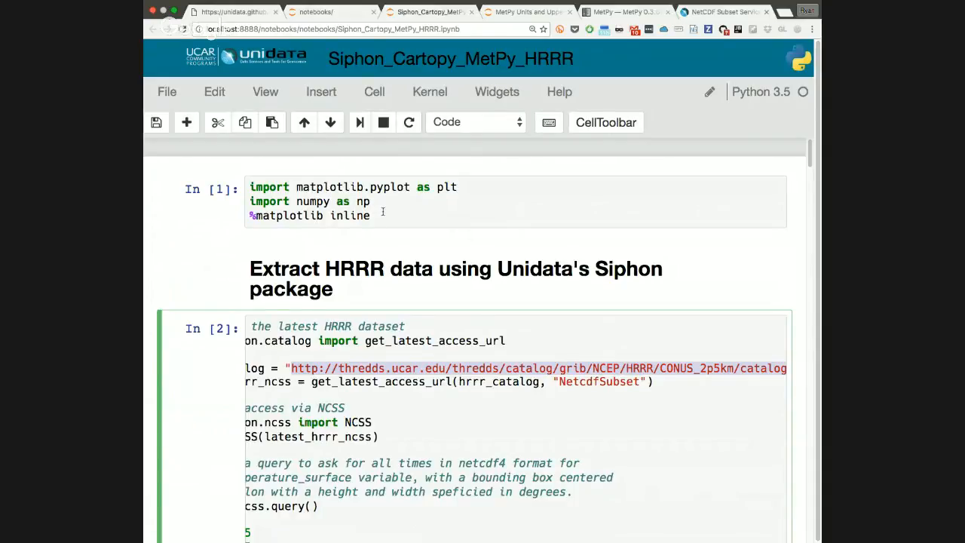
click(452, 202)
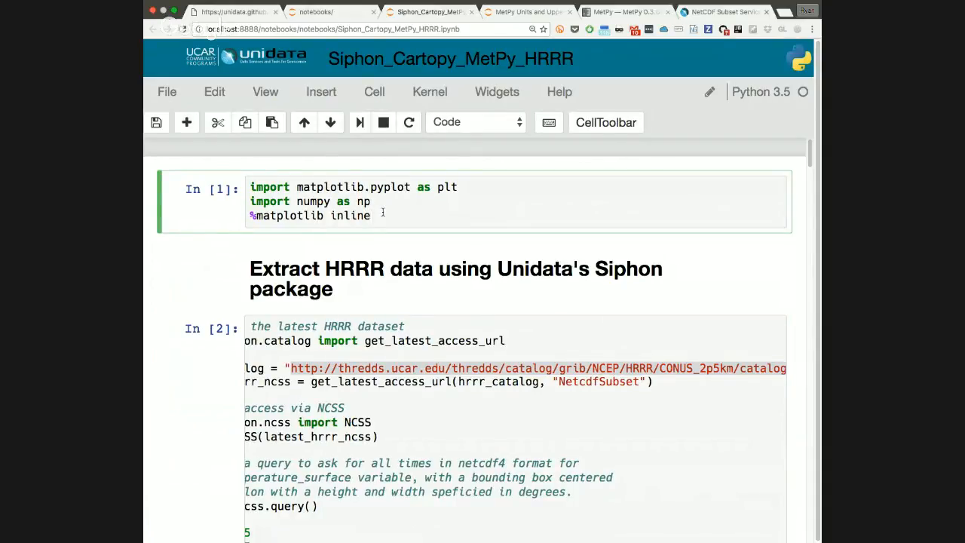